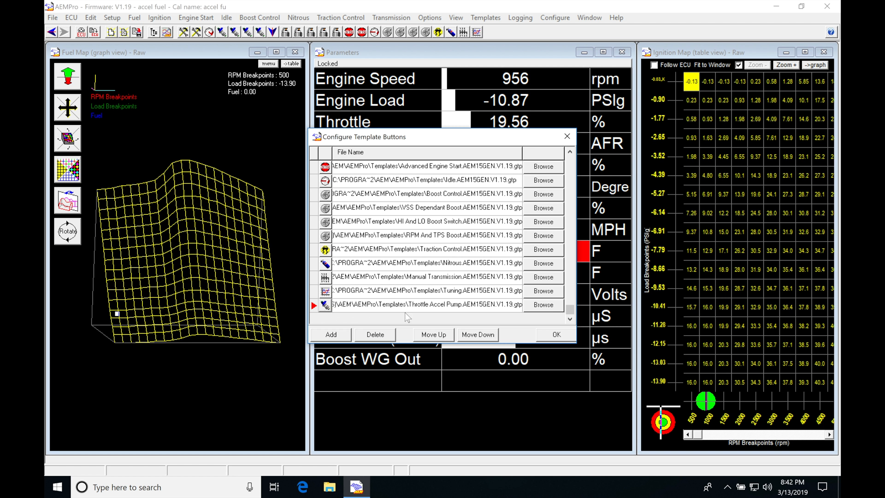
Move Throttle Accel Pump up four places to second, beside Injector Phasing, and confirm with OK
left_click(433, 334)
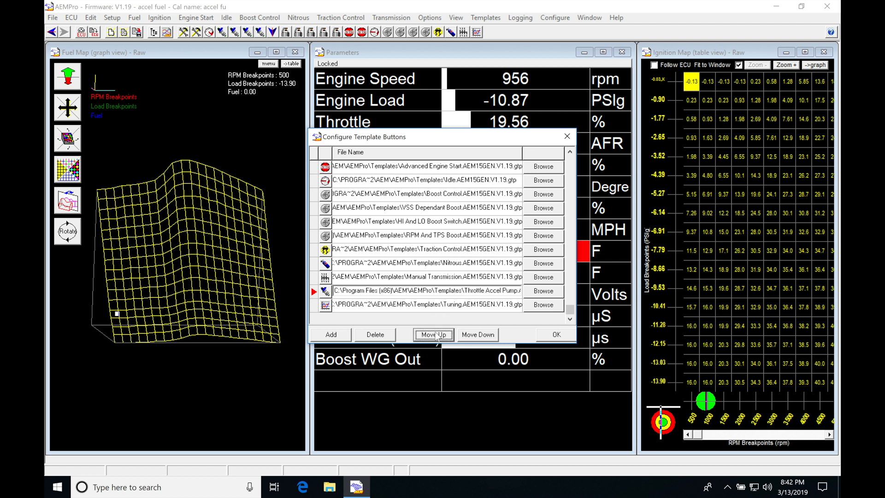
left_click(433, 334)
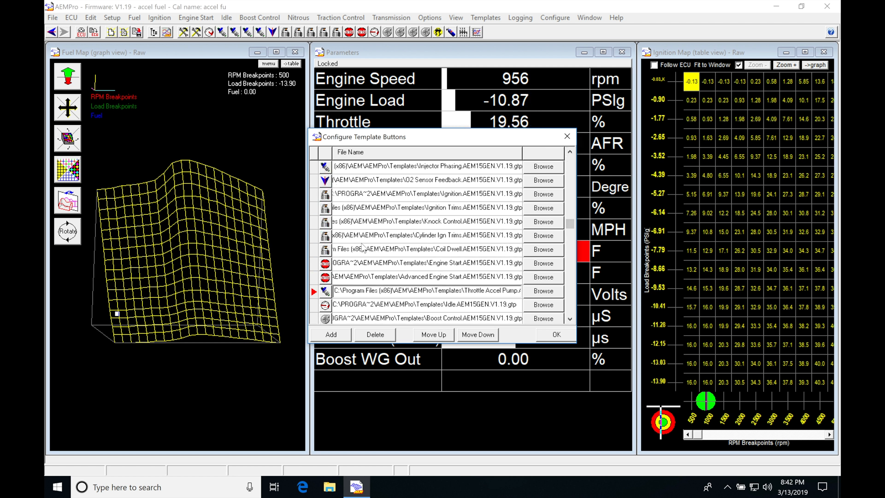
left_click(434, 335)
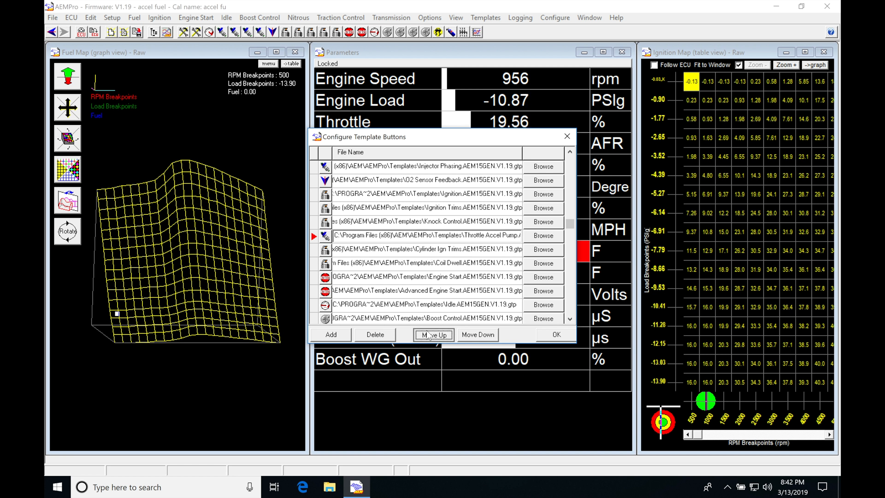
left_click(433, 335)
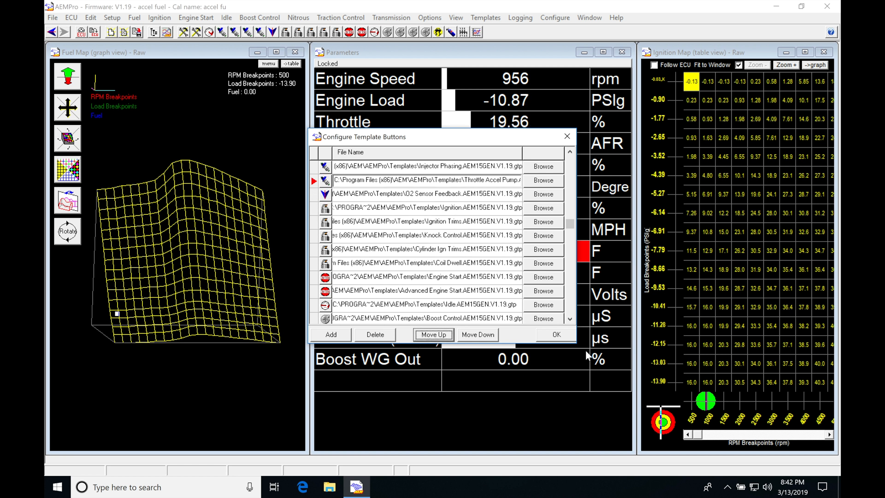
left_click(555, 335)
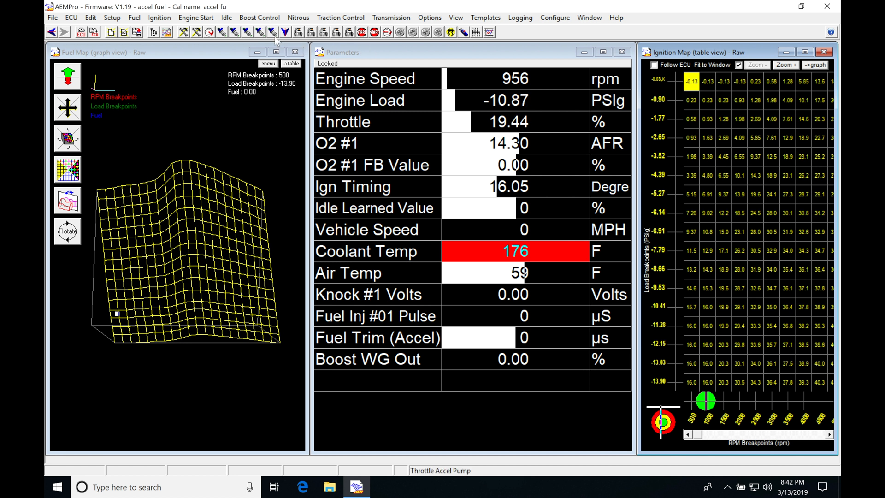
mouse_move(274, 37)
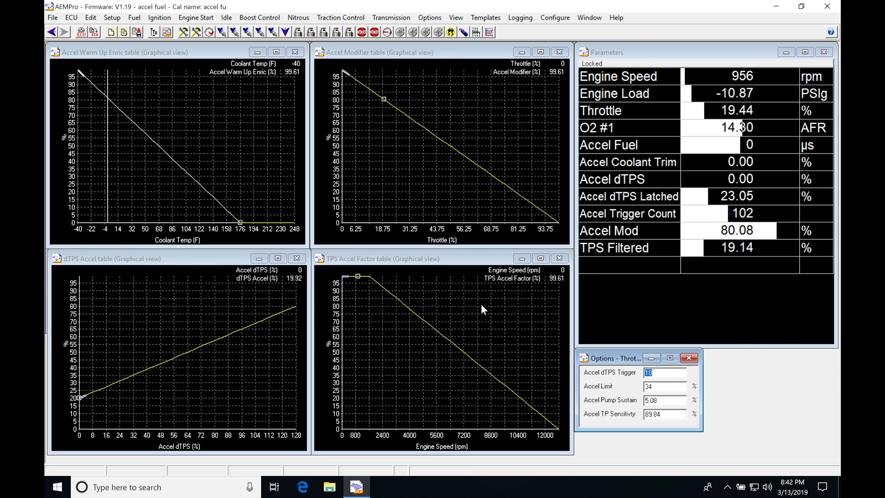
mouse_move(334, 151)
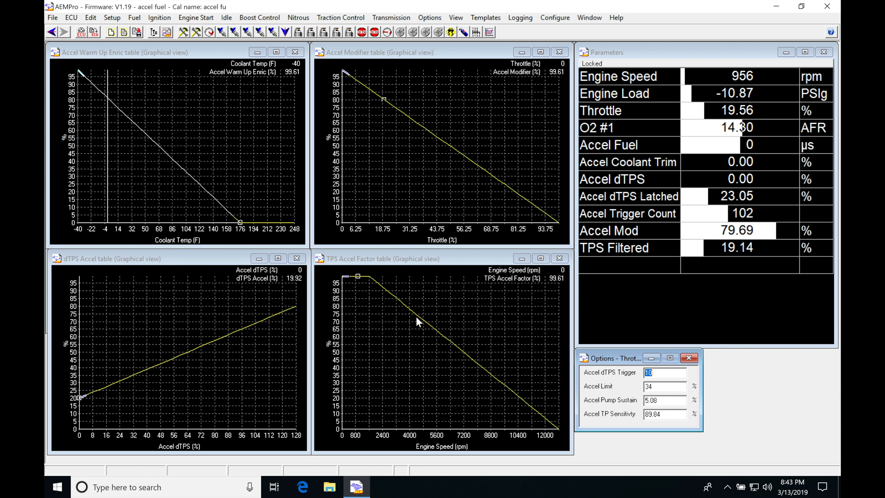
mouse_move(665, 387)
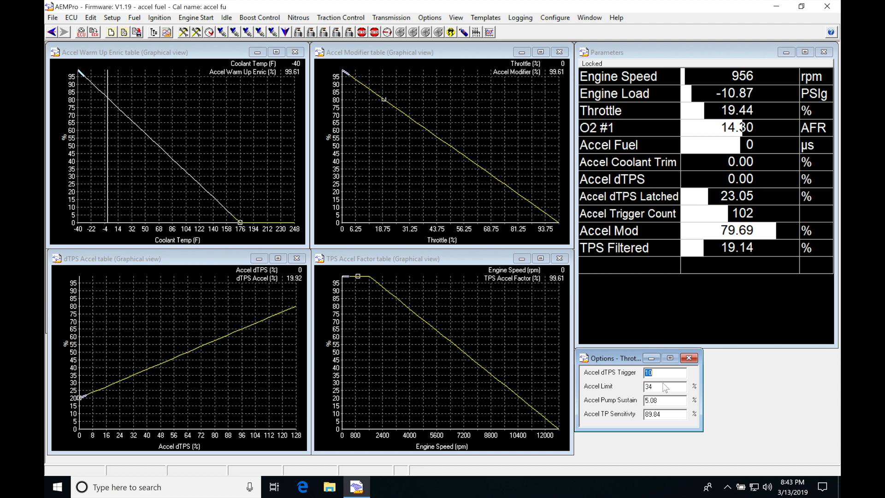
mouse_move(717, 164)
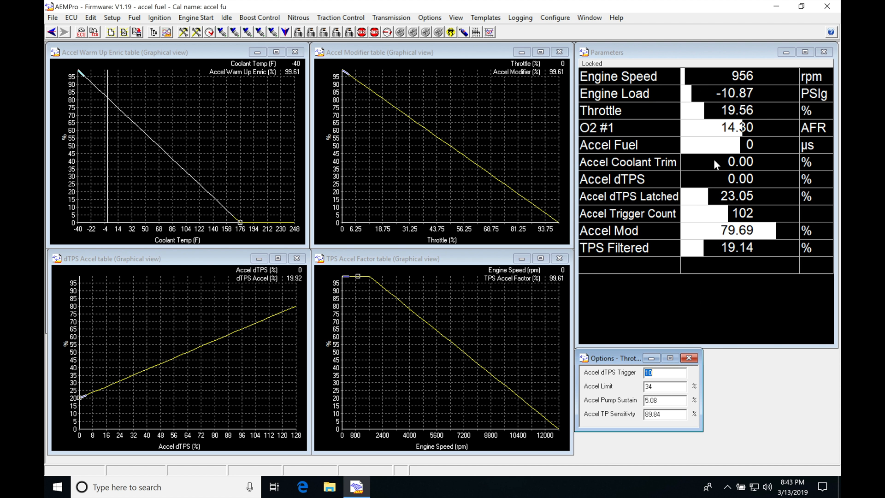